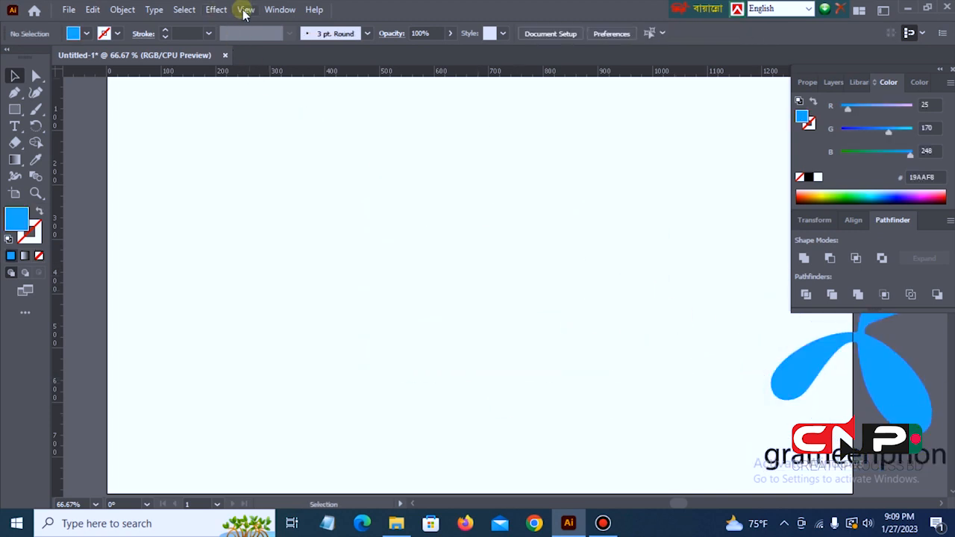
# Turn on Show Grid from the View menu so a grid covers the artboard
pyautogui.click(246, 9)
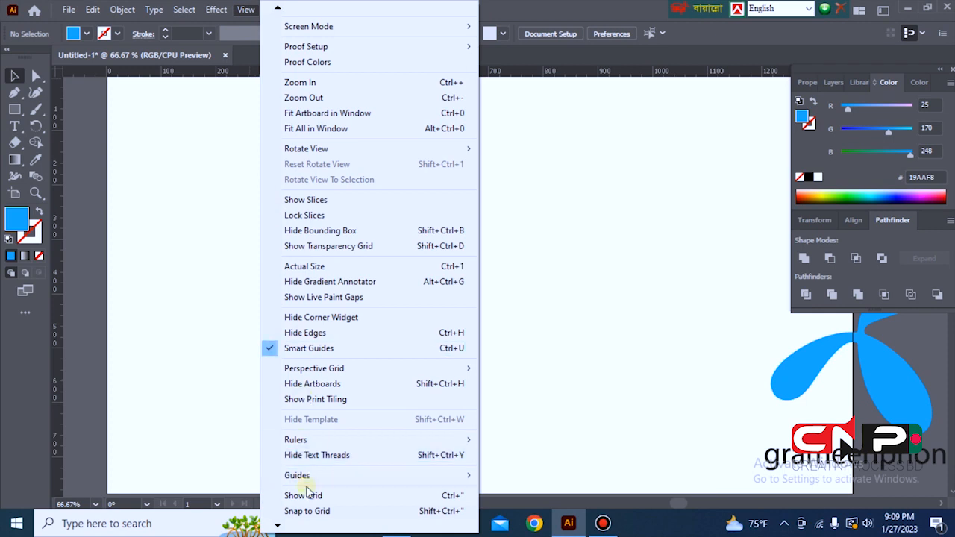
pyautogui.moveTo(303, 496)
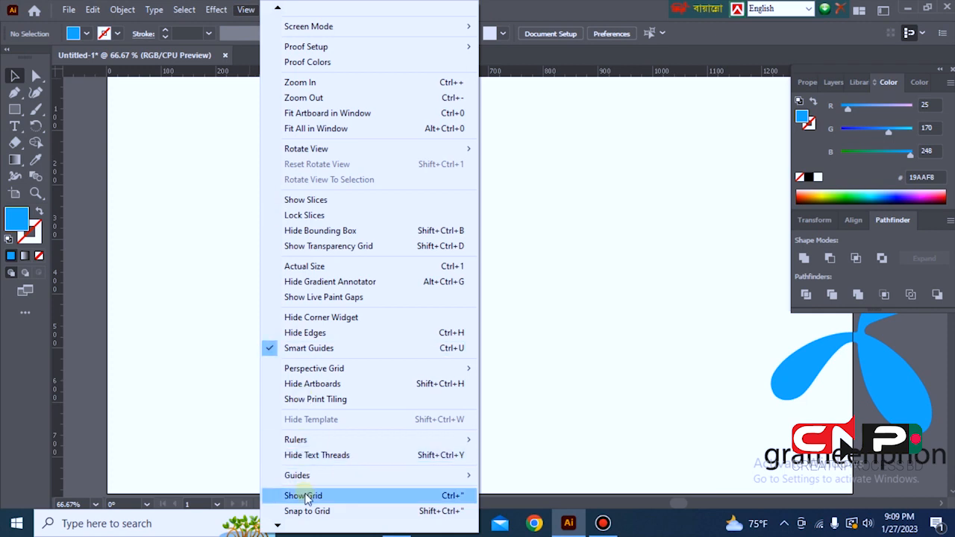
pyautogui.click(303, 496)
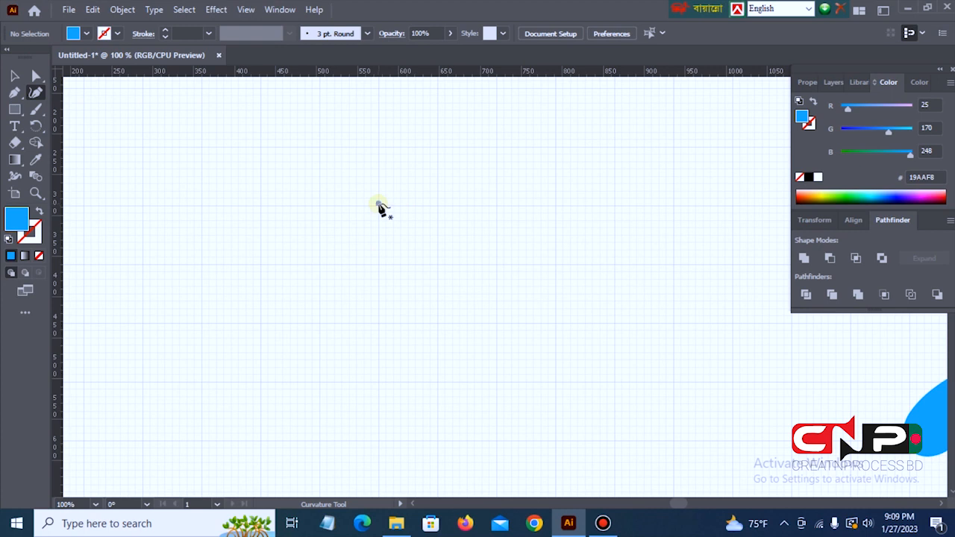
# Lay down petal anchor points across the top and down the centre, then return to the Selection tool
pyautogui.click(379, 203)
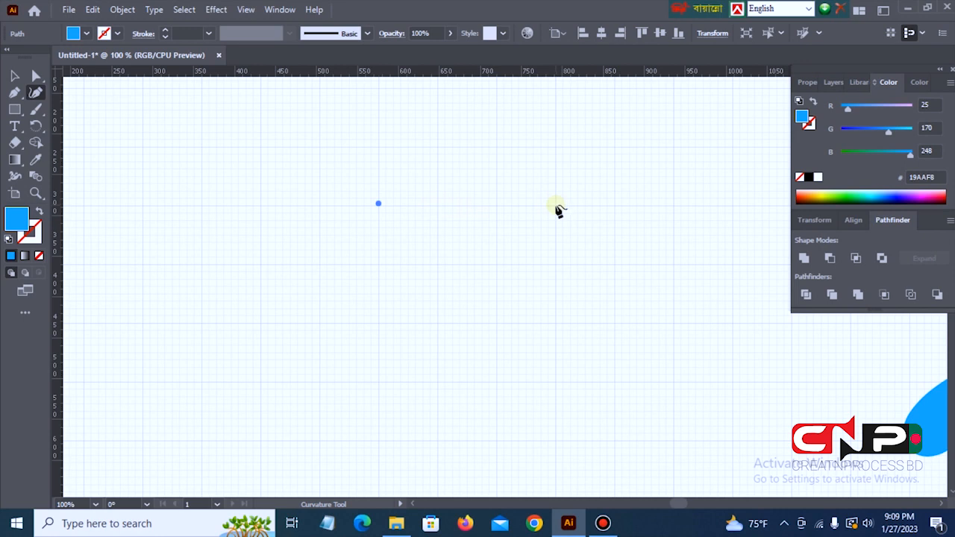
pyautogui.click(555, 204)
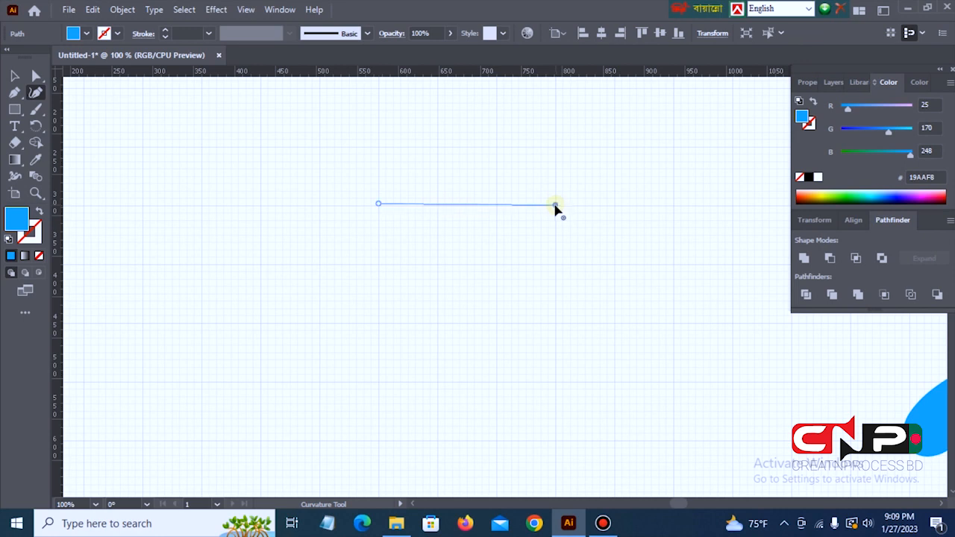
pyautogui.click(554, 447)
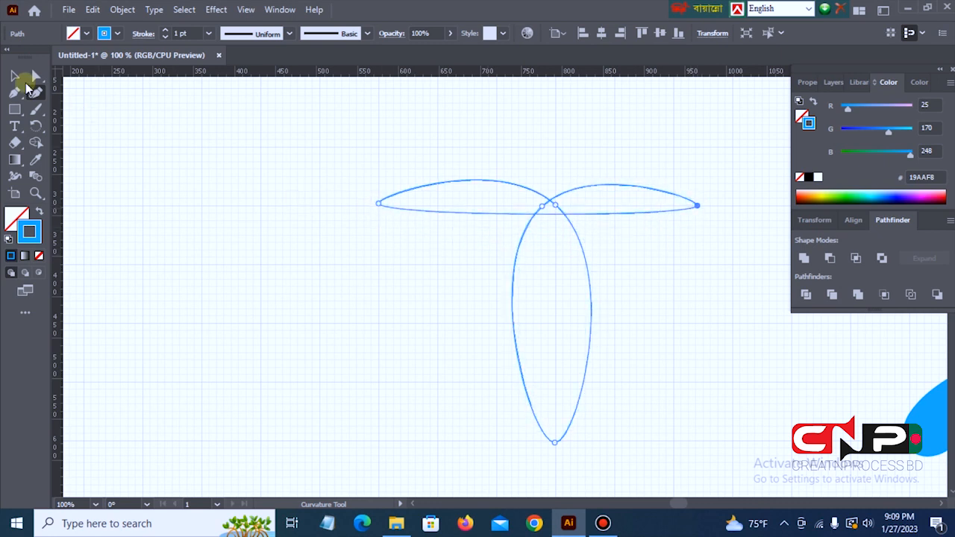
pyautogui.click(13, 76)
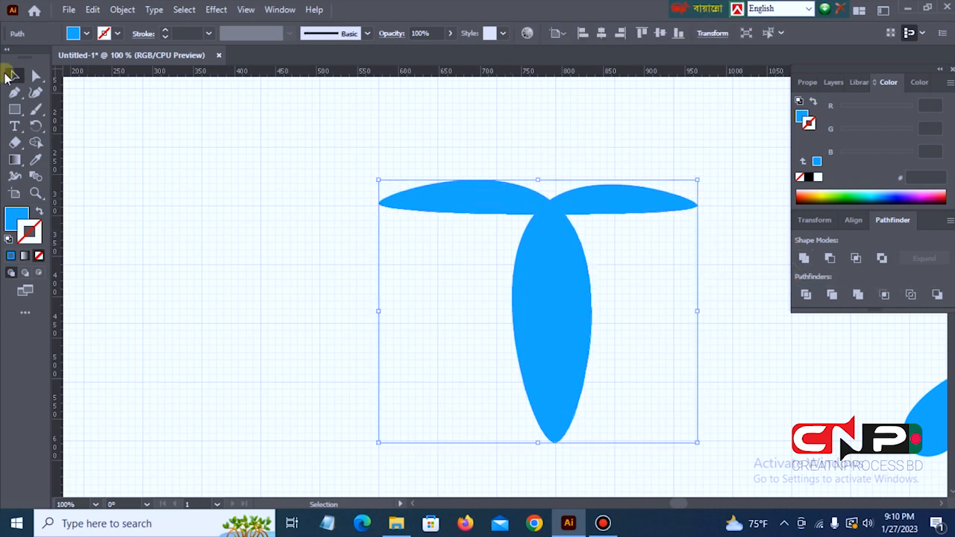
# Direct-select the left petal's tip and junction anchors and bulge its upper curve outward
pyautogui.click(36, 76)
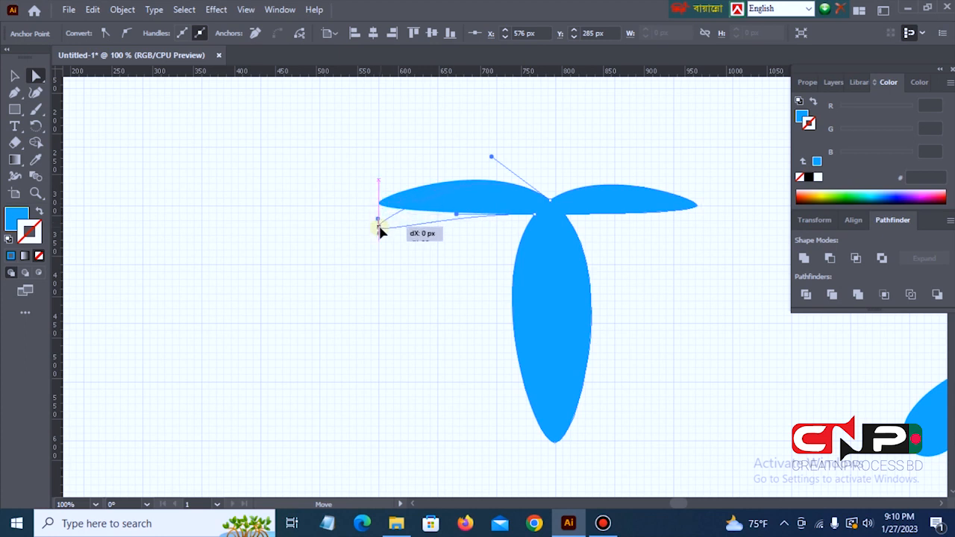
pyautogui.moveTo(376, 224); pyautogui.dragTo(378, 224)
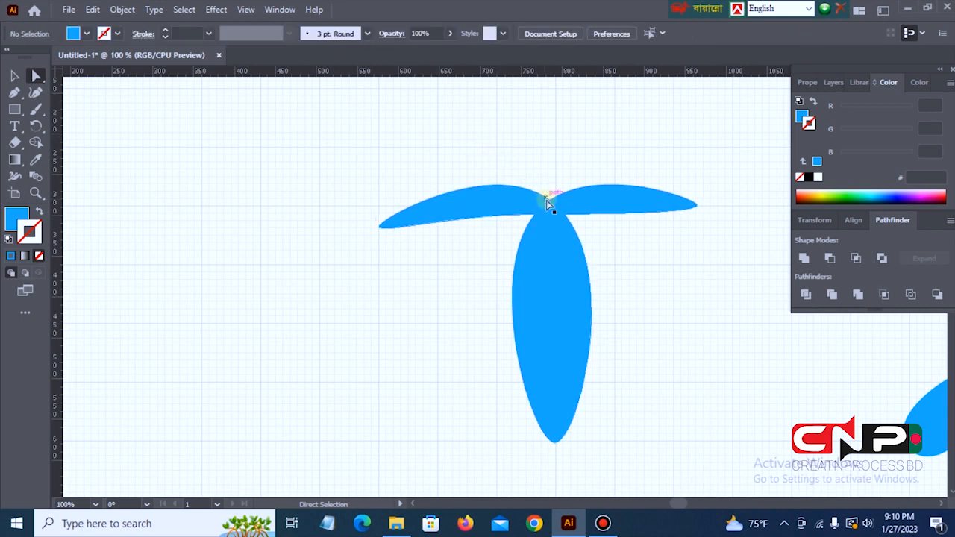
pyautogui.moveTo(550, 204); pyautogui.dragTo(490, 157)
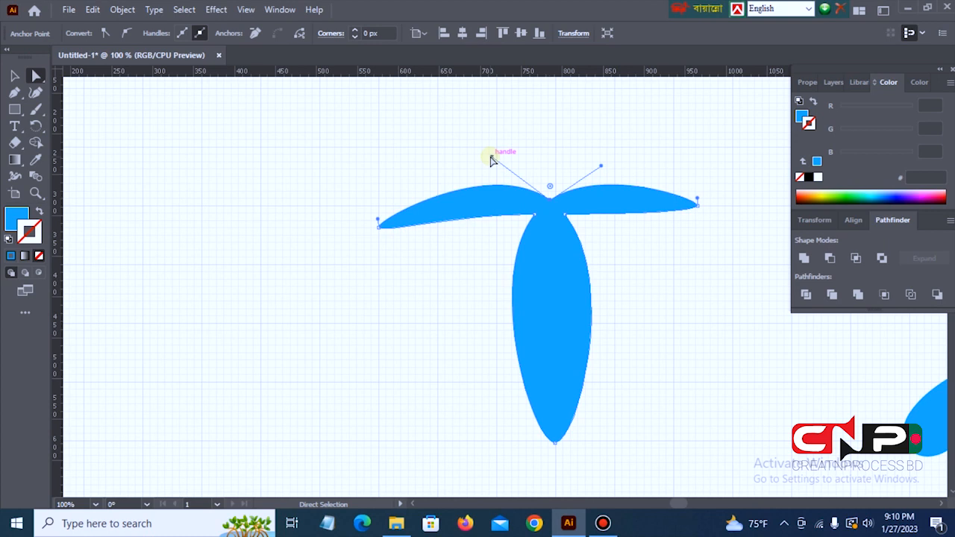
pyautogui.moveTo(491, 154); pyautogui.dragTo(426, 126)
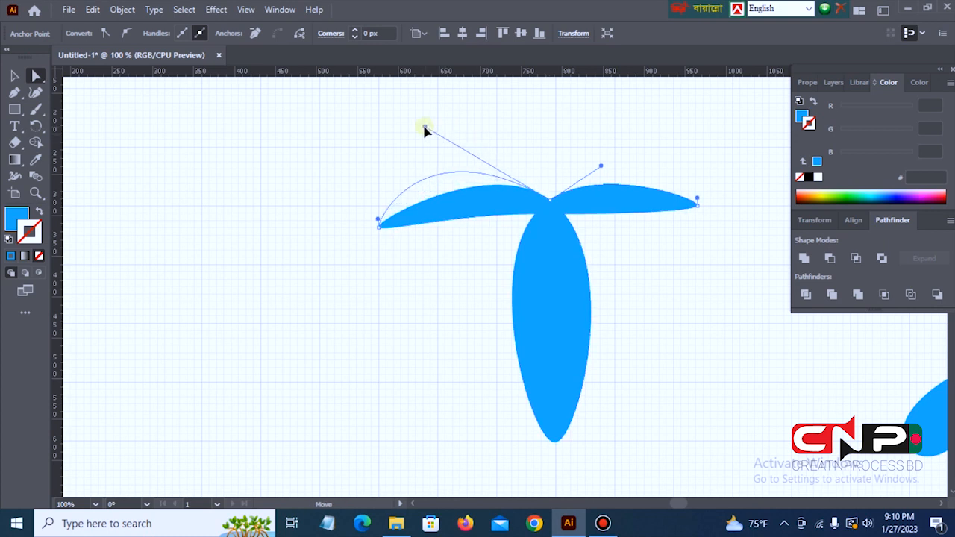
pyautogui.moveTo(425, 127); pyautogui.dragTo(416, 120)
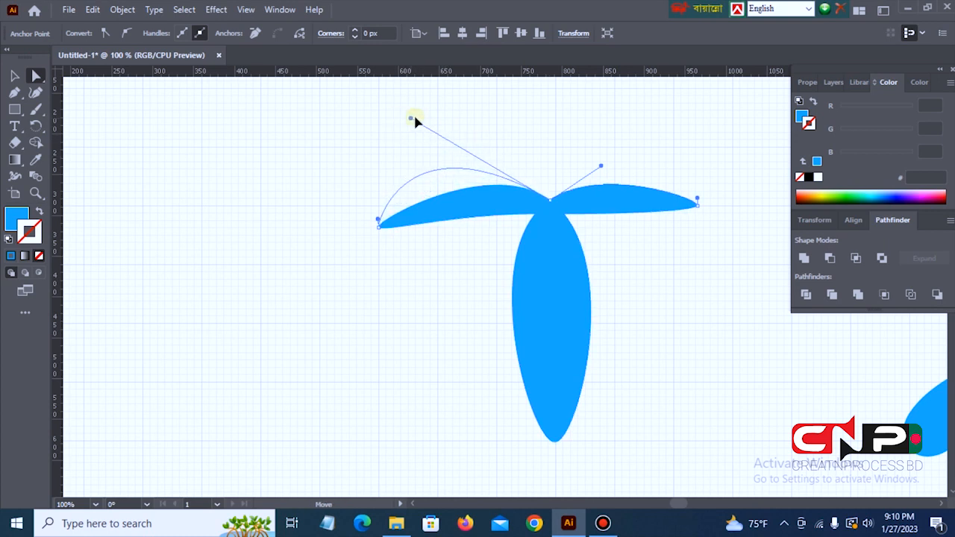
pyautogui.moveTo(415, 117); pyautogui.dragTo(446, 133)
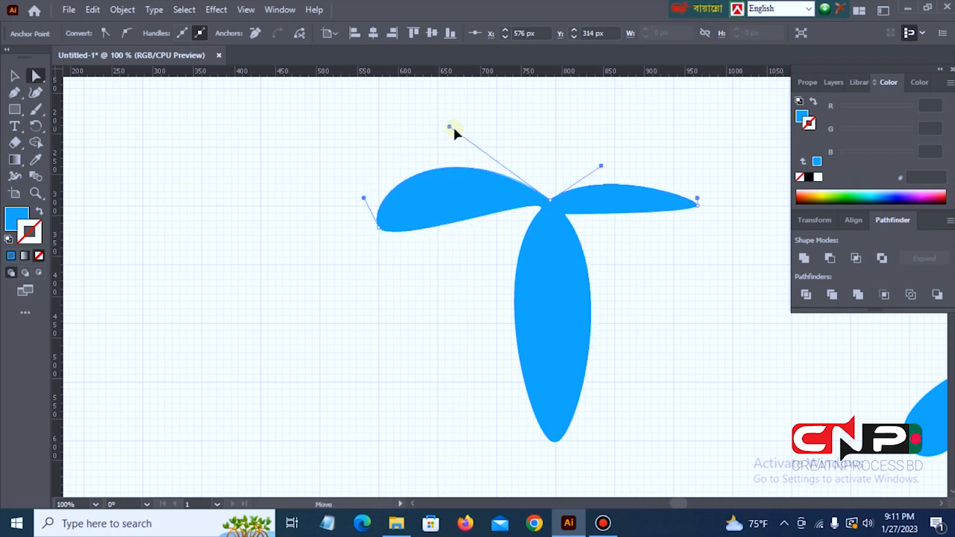
# Refine the left petal's upper curve and round off its tip into a fuller teardrop
pyautogui.moveTo(453, 126); pyautogui.dragTo(464, 134)
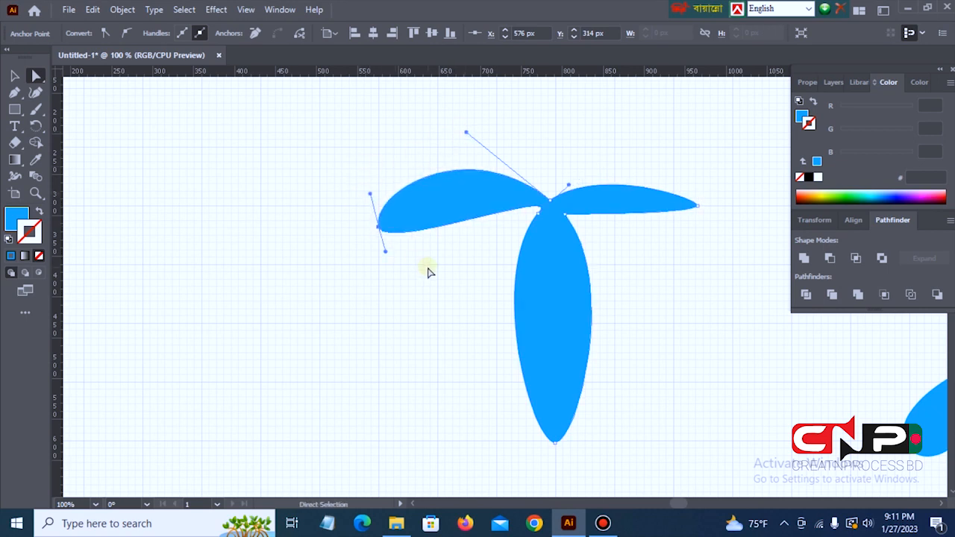
pyautogui.moveTo(429, 271); pyautogui.dragTo(365, 196)
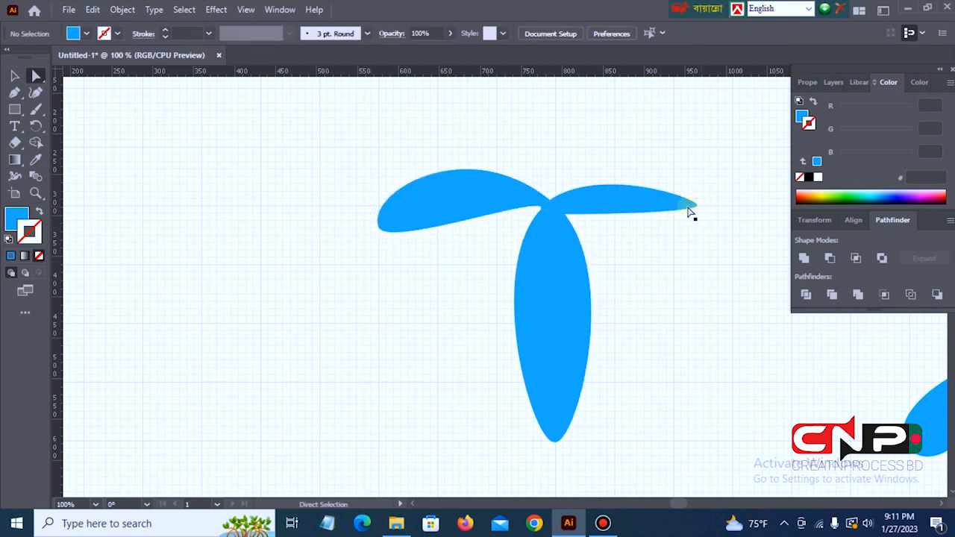
# Raise the right petal's upper curve and round its tip to match the left petal
pyautogui.click(694, 203)
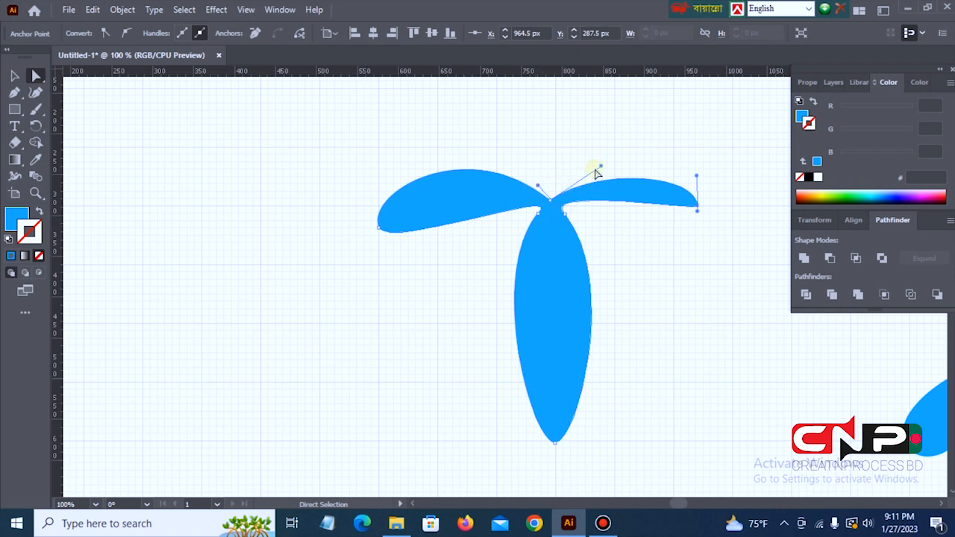
pyautogui.moveTo(597, 172); pyautogui.dragTo(597, 147)
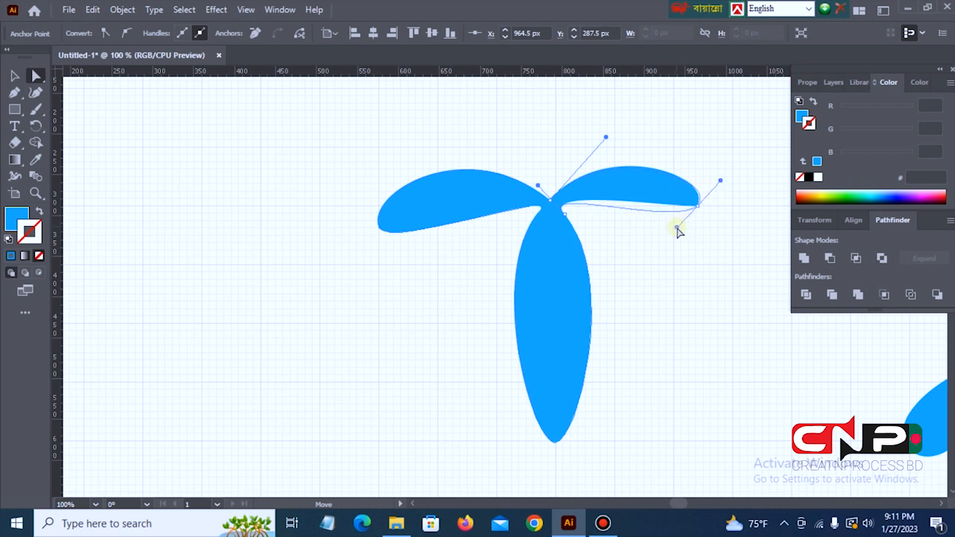
pyautogui.moveTo(679, 230); pyautogui.dragTo(694, 213)
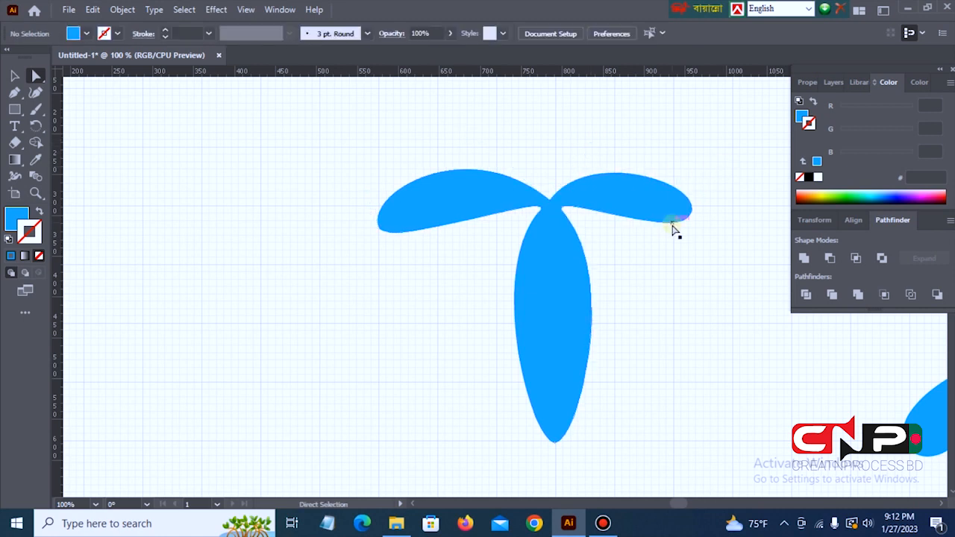
pyautogui.click(676, 223)
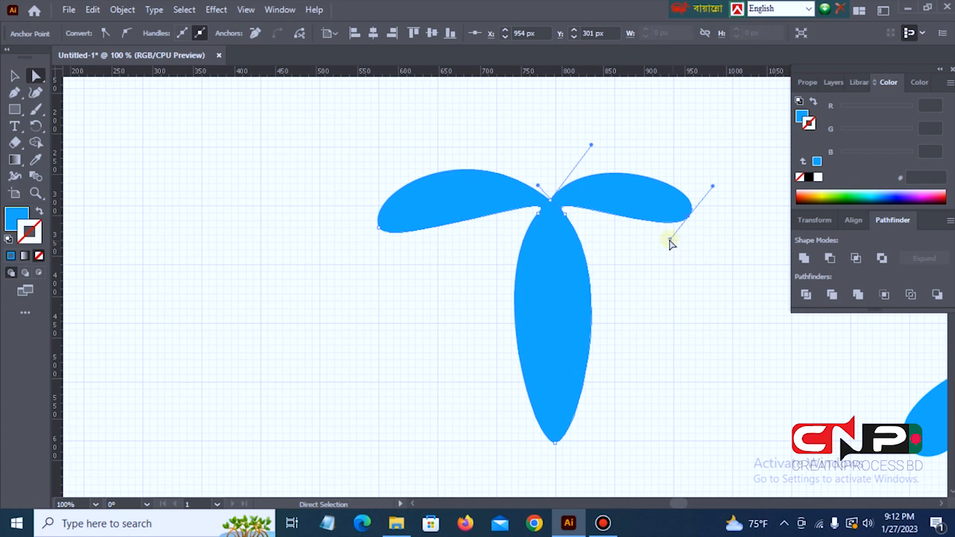
pyautogui.moveTo(667, 242); pyautogui.dragTo(728, 198)
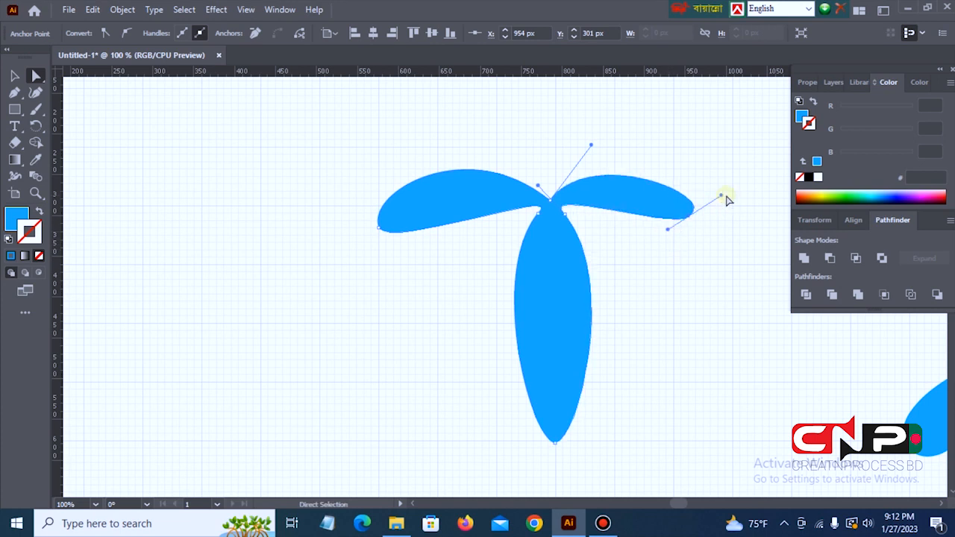
pyautogui.moveTo(727, 200); pyautogui.dragTo(715, 187)
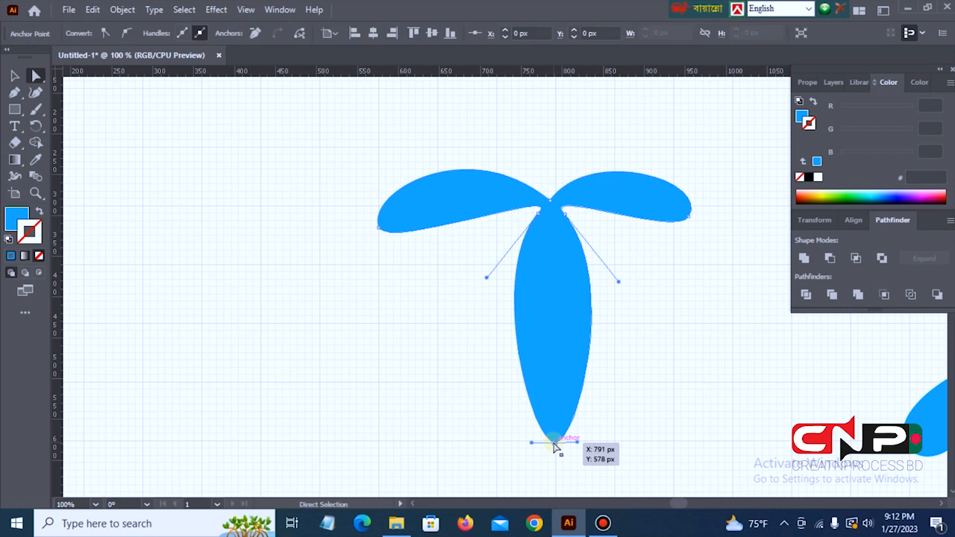
# Pull the bottom petal's tip upward, widen its rounded end, and tweak the left petal's tip curve
pyautogui.moveTo(558, 444); pyautogui.dragTo(556, 411)
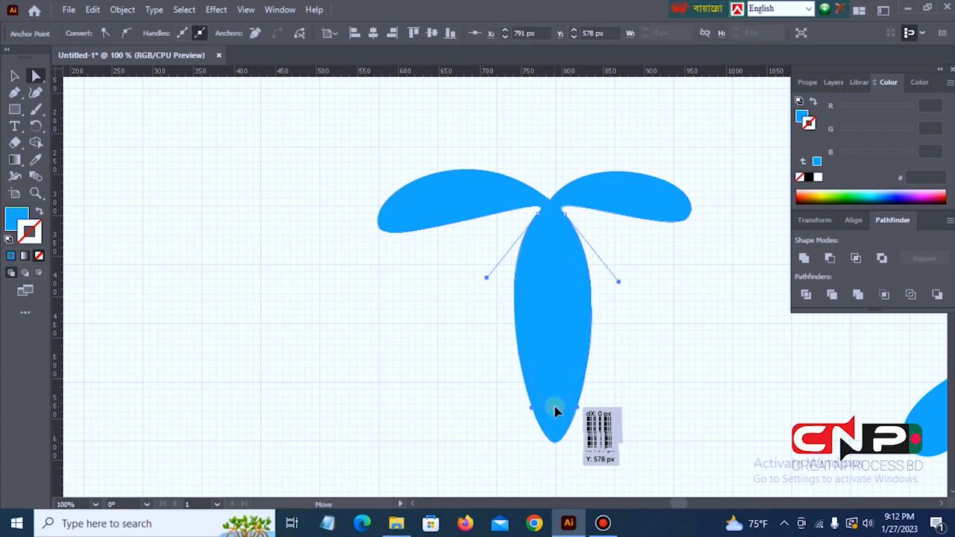
pyautogui.moveTo(556, 410); pyautogui.dragTo(594, 407)
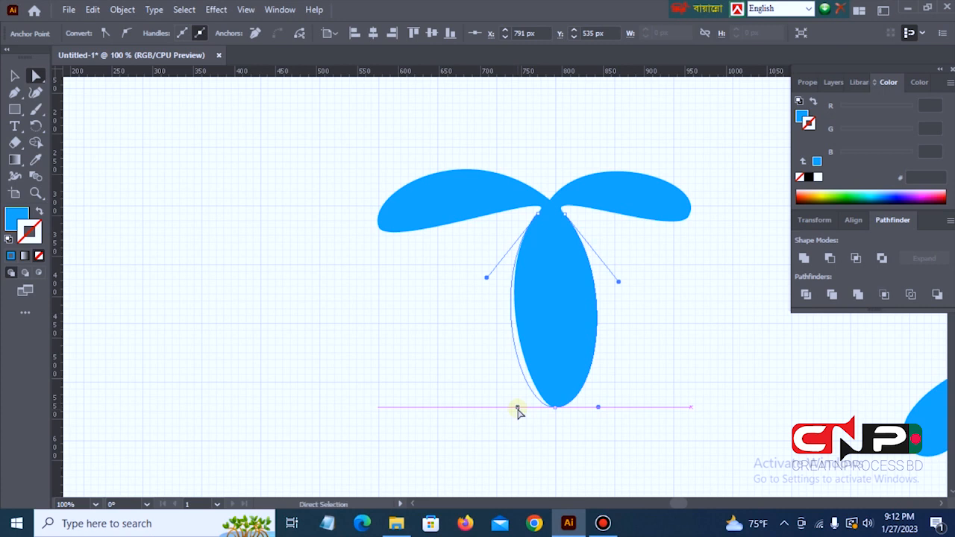
pyautogui.moveTo(519, 407); pyautogui.dragTo(489, 283)
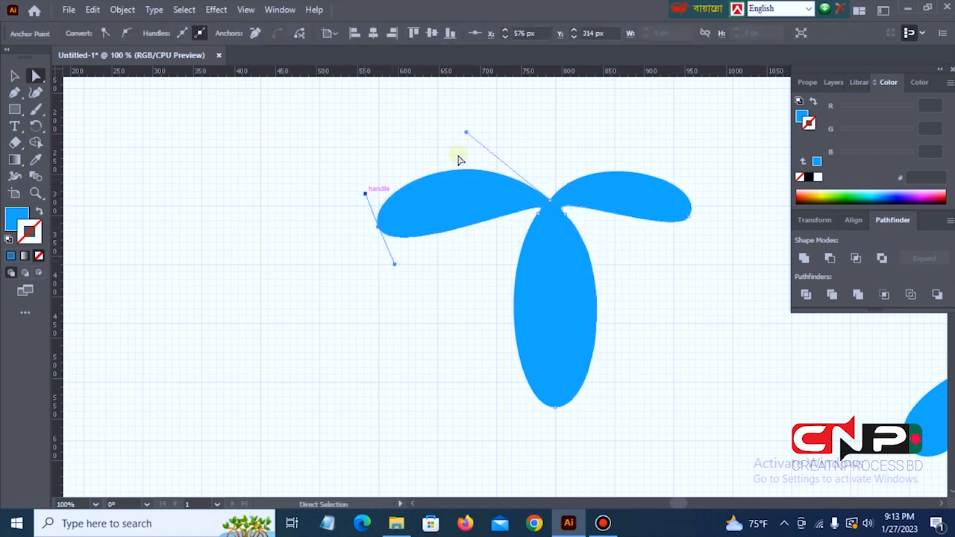
pyautogui.moveTo(459, 159); pyautogui.dragTo(515, 256)
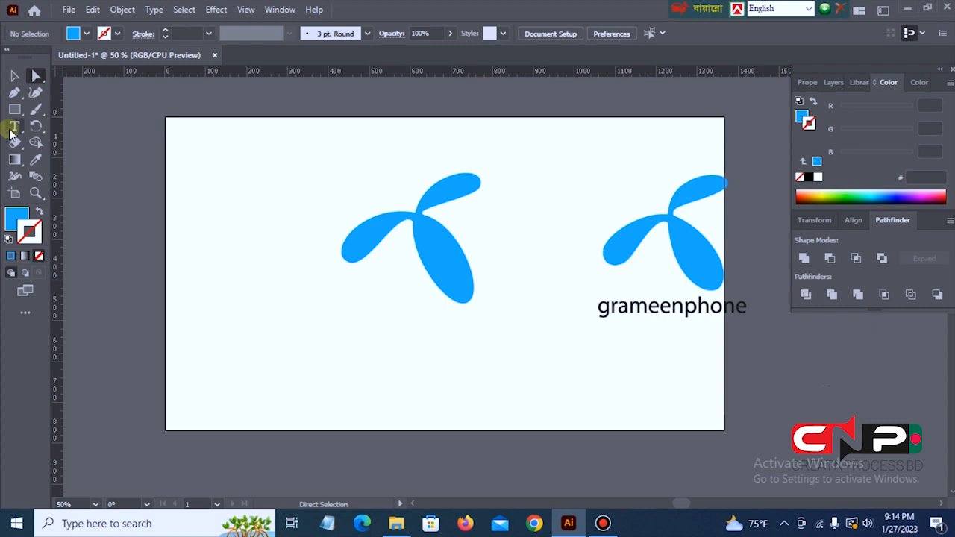
# Type the word 'grameenphone' on the artboard, then select it together with the petal mark
pyautogui.click(13, 126)
pyautogui.write('গ')
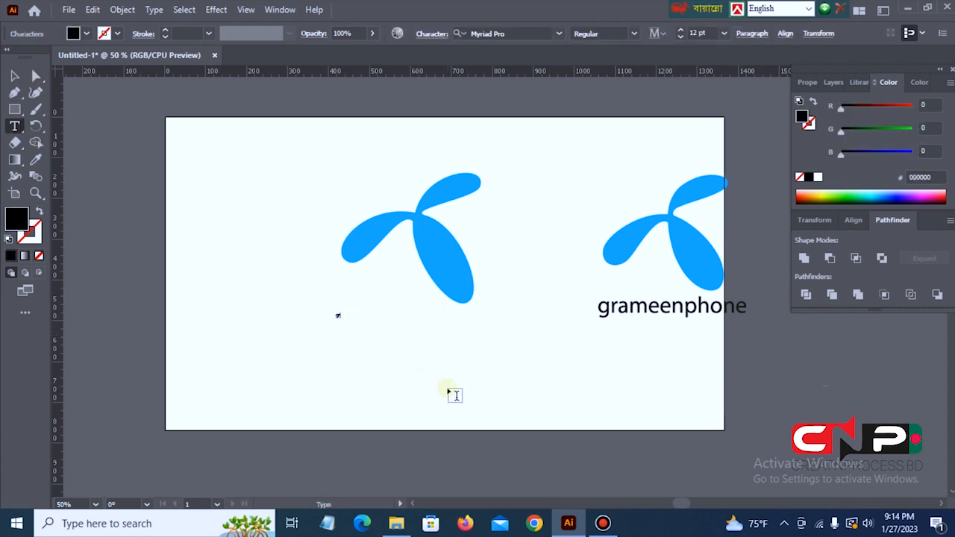
pyautogui.write('grameenp')
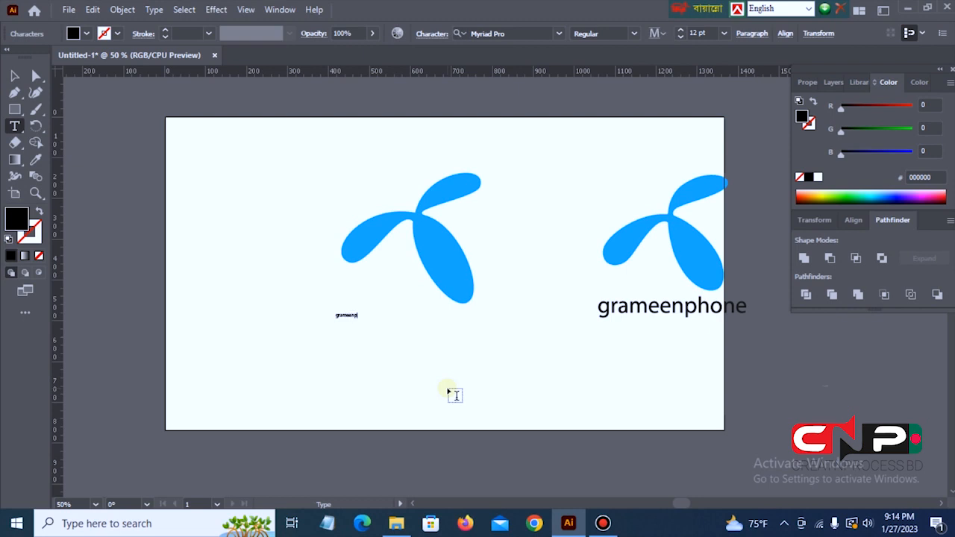
pyautogui.write('hone')
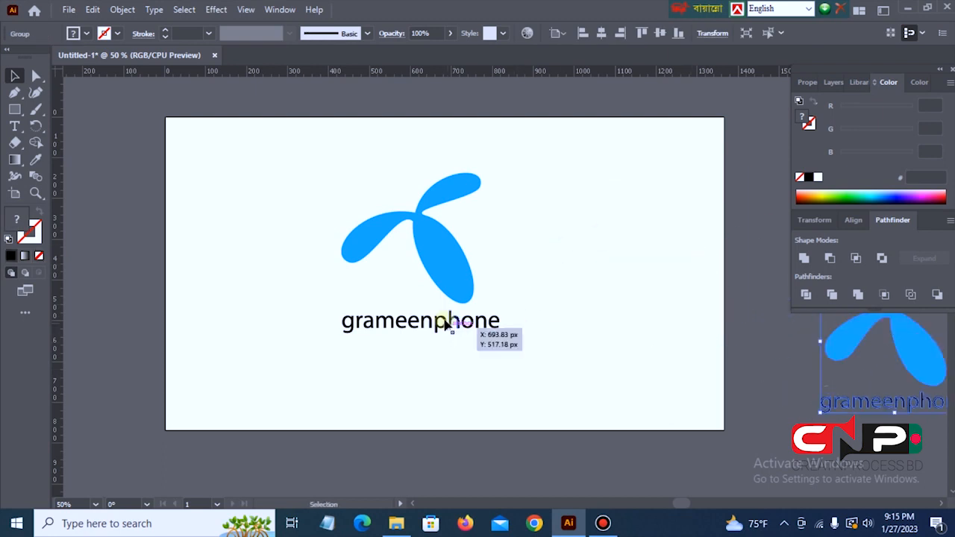
pyautogui.click(421, 321)
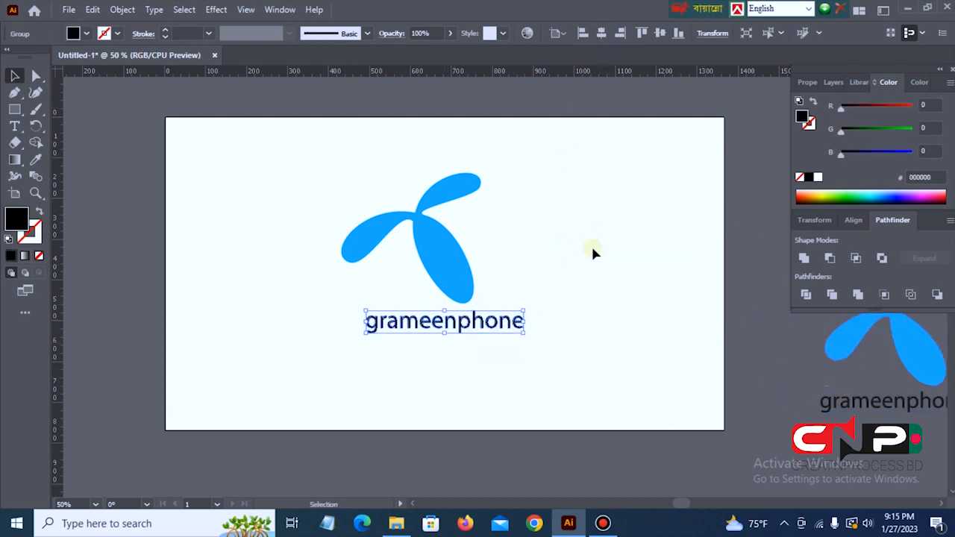
pyautogui.click(600, 32)
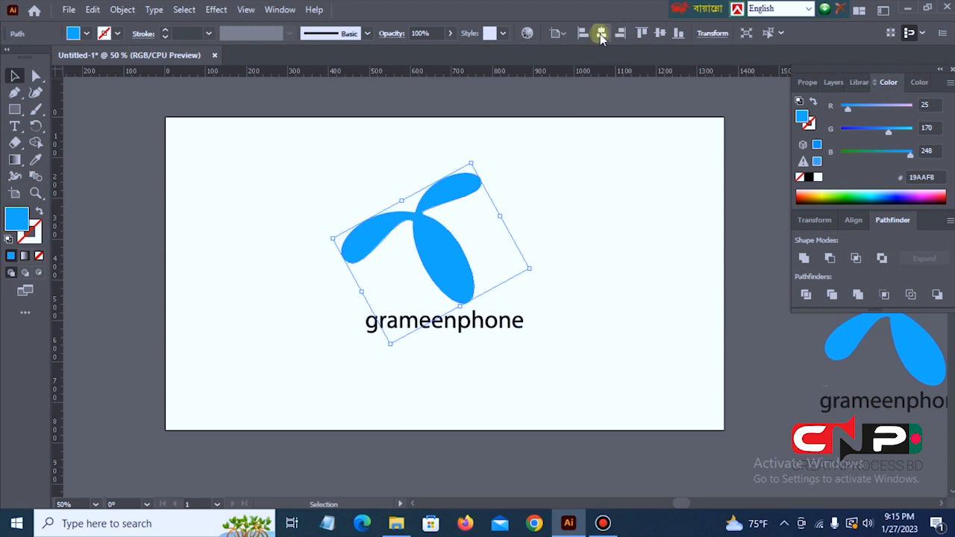